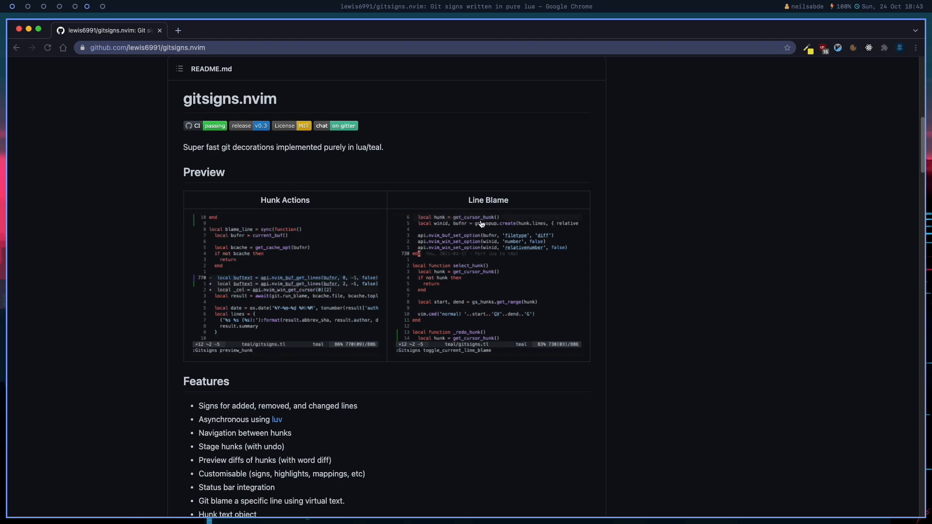
Scroll the gitsigns.nvim README down to the packer.nvim Usage snippet.
scroll(down, 3)
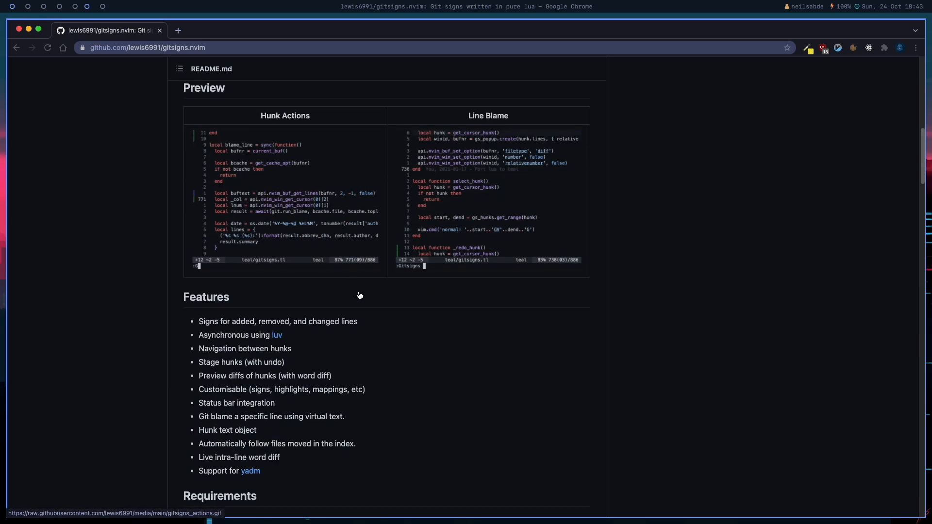
scroll(down, 3)
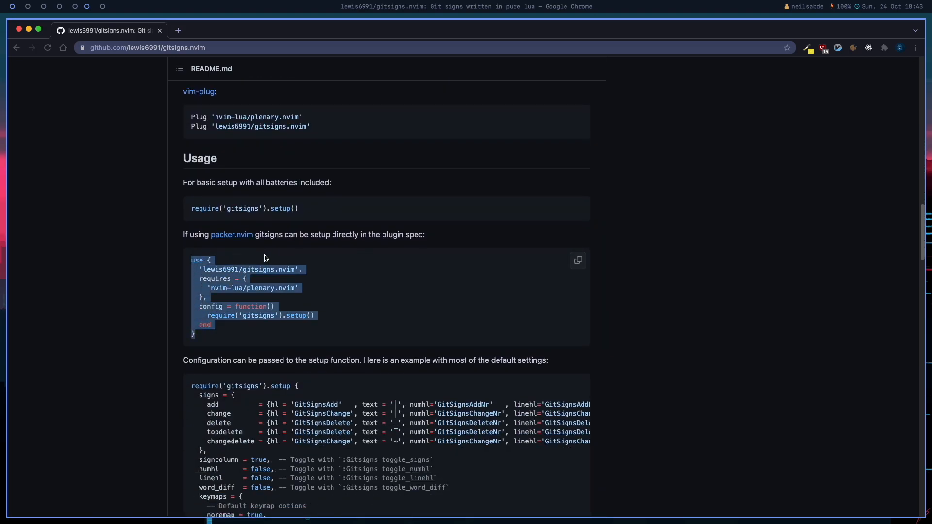
mouse_move(441, 274)
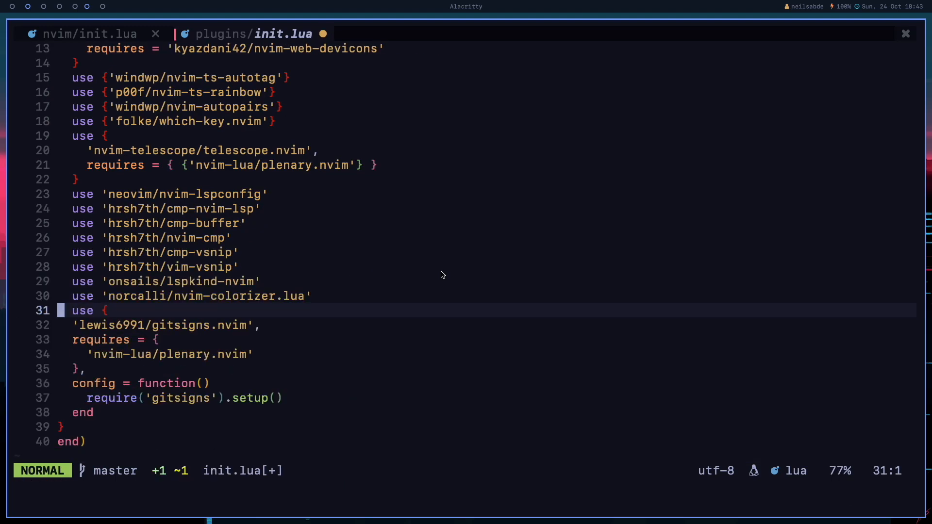
Paste the gitsigns use block into plugins/init.lua and run :PackerSync.
key(V)
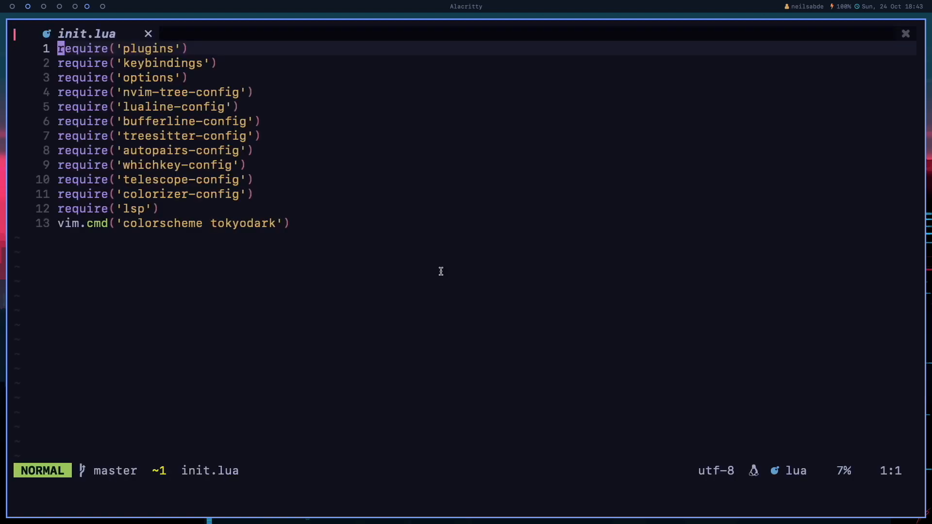
text(:PackerSync)
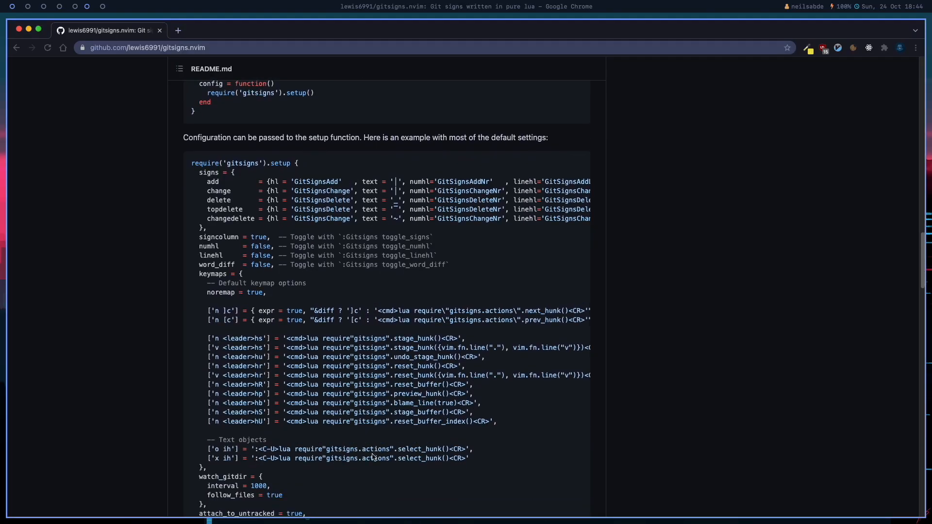
mouse_move(235, 144)
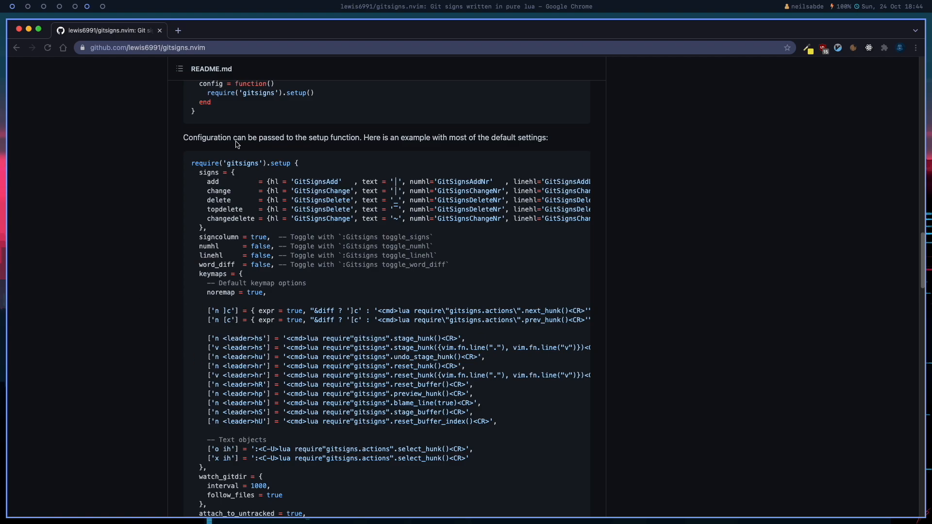
scroll(down, 3)
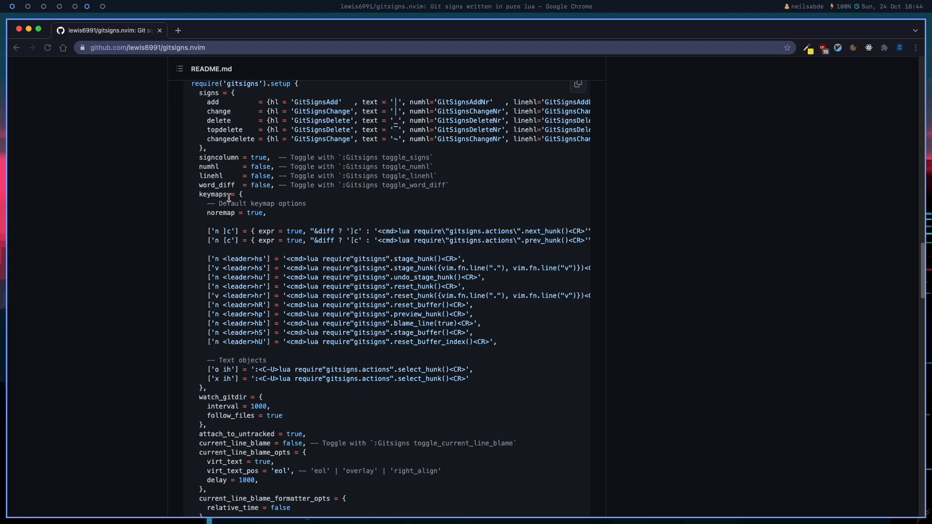
scroll(down, 3)
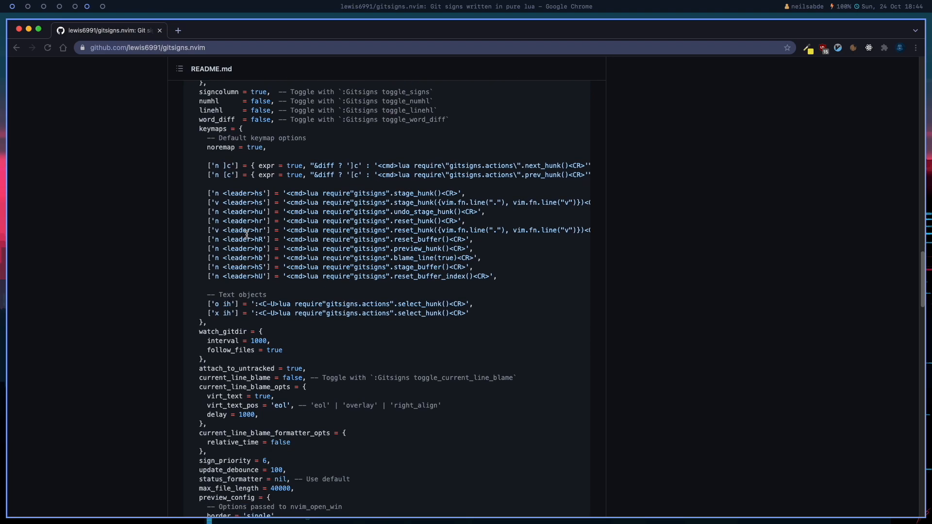
mouse_move(248, 365)
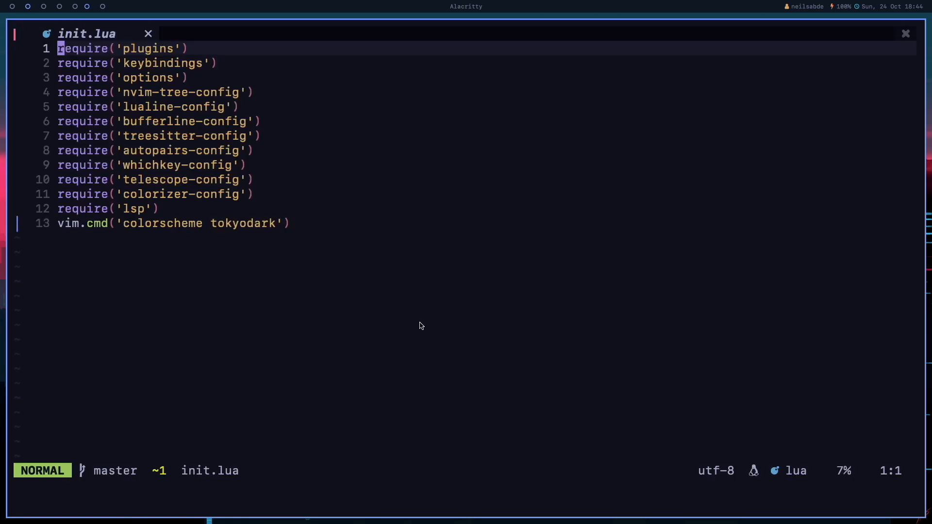
mouse_move(19, 219)
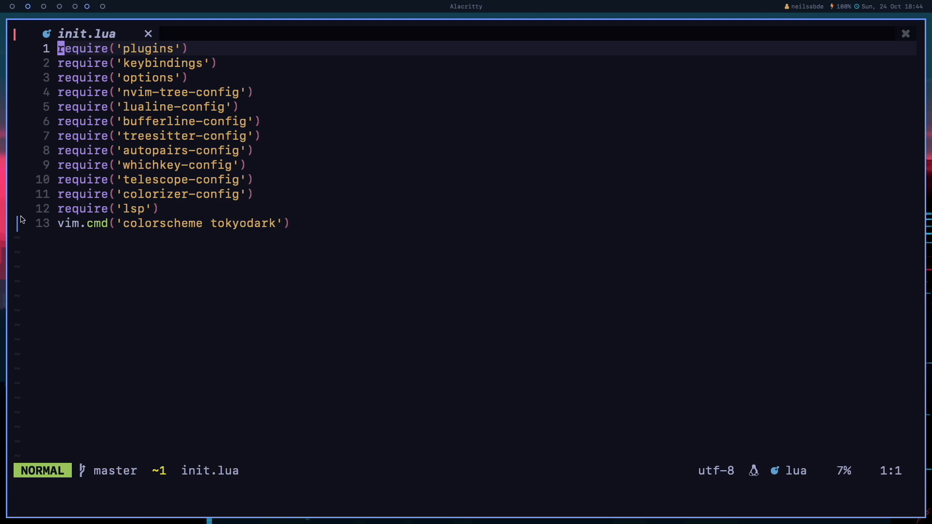
mouse_move(258, 225)
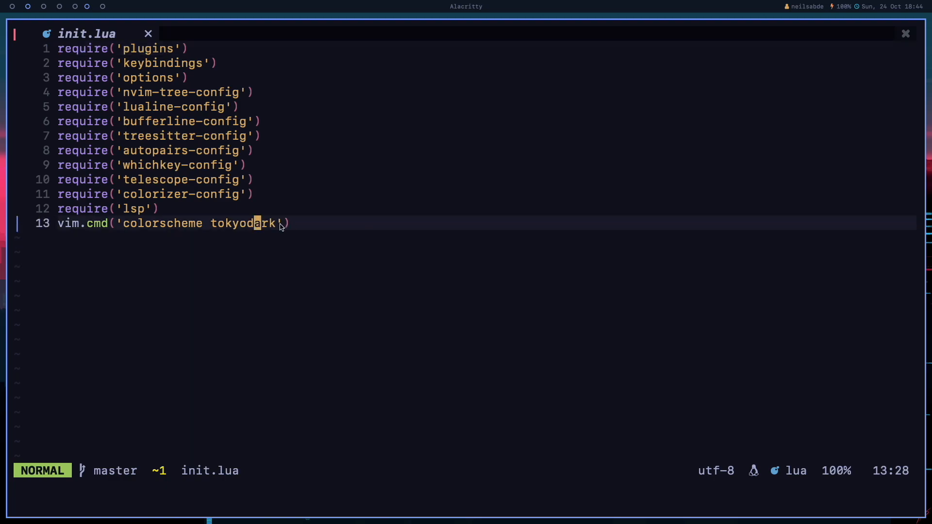
mouse_move(66, 228)
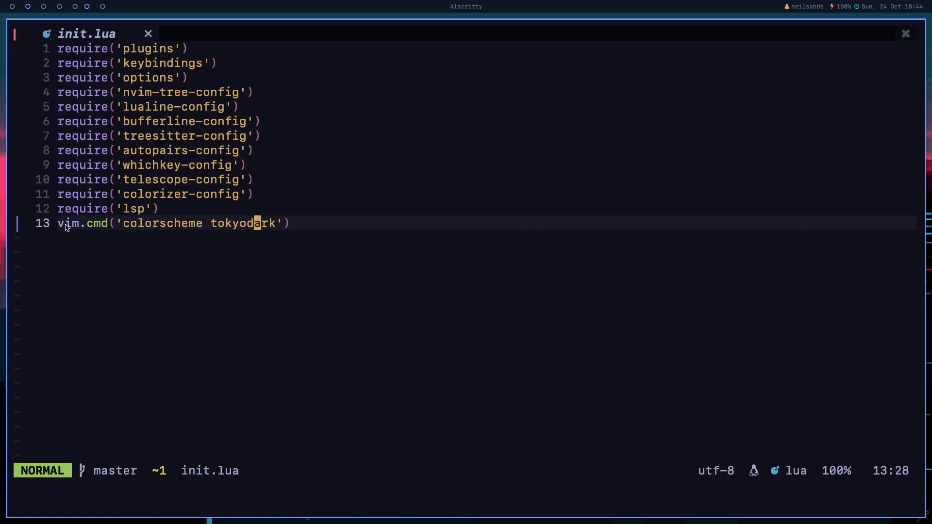
mouse_move(77, 228)
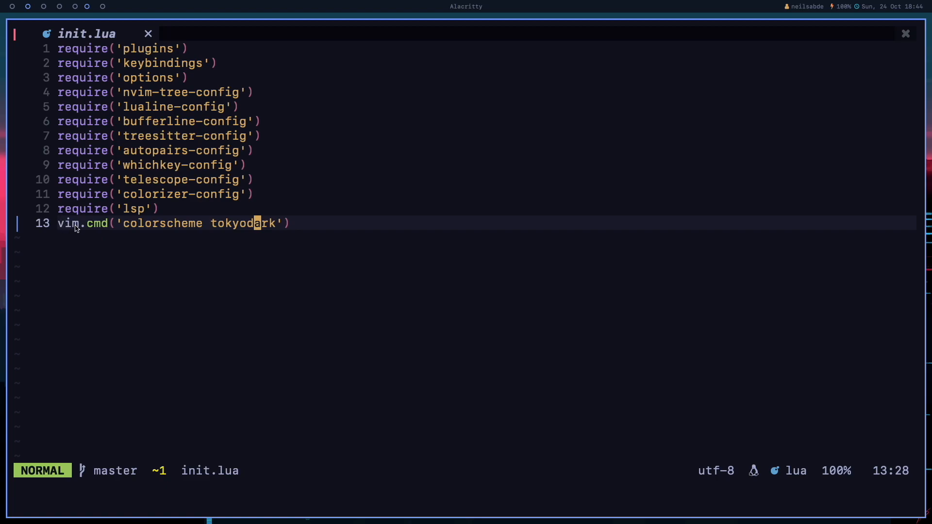
mouse_move(19, 235)
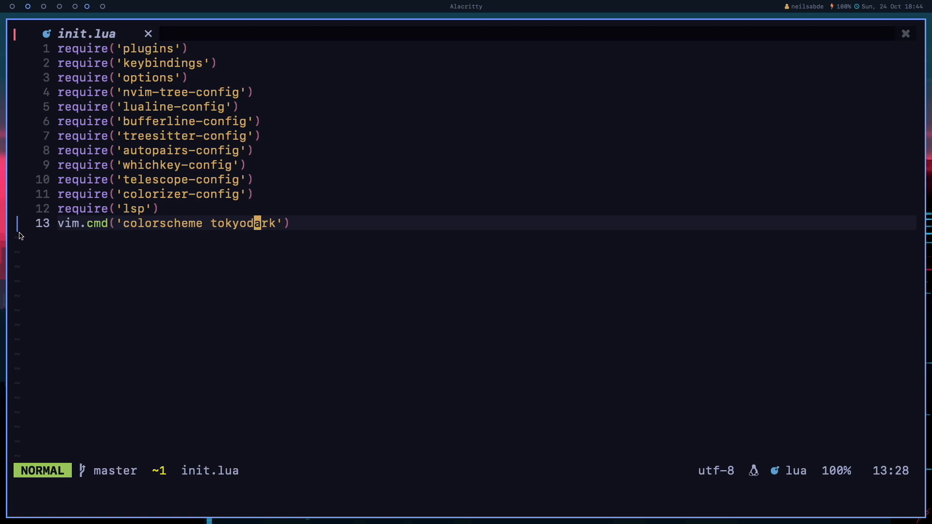
Add a test line print('hello') below the colorscheme command in init.lua.
key(o)
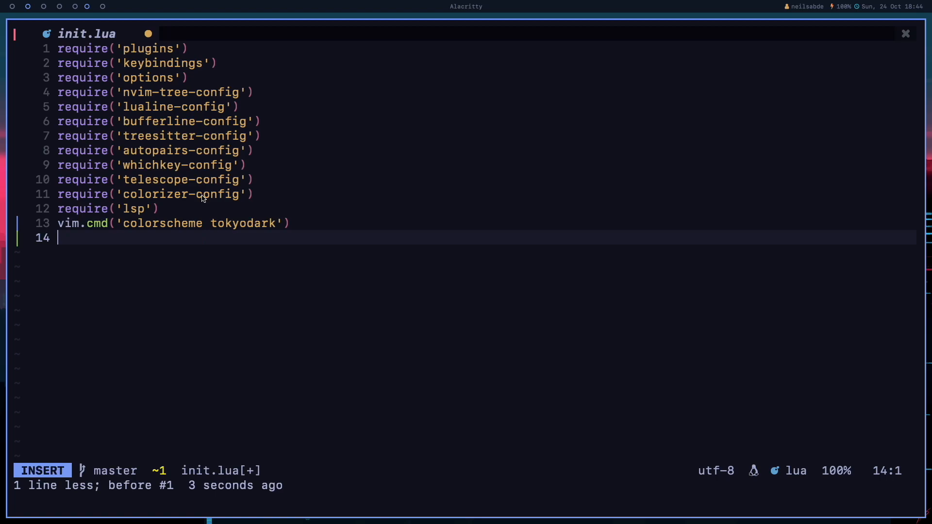
text(print('hello'))
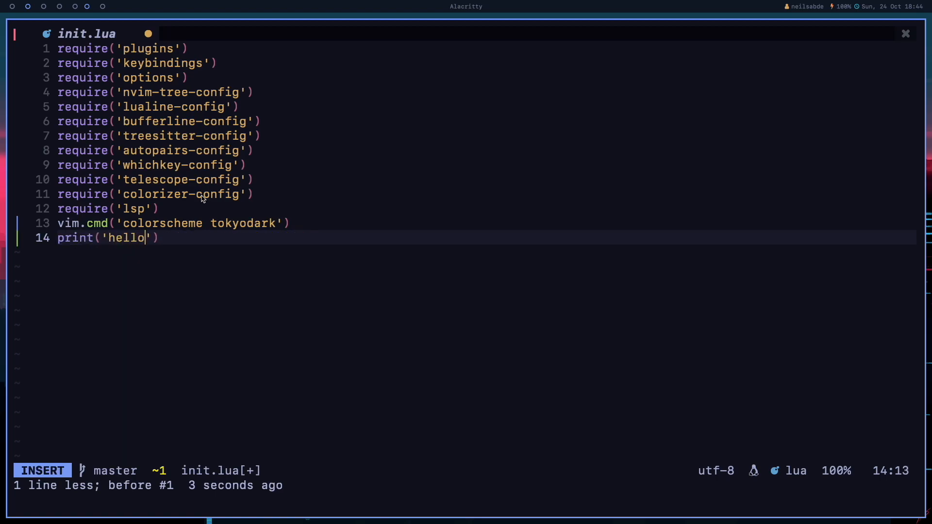
key(Escape)
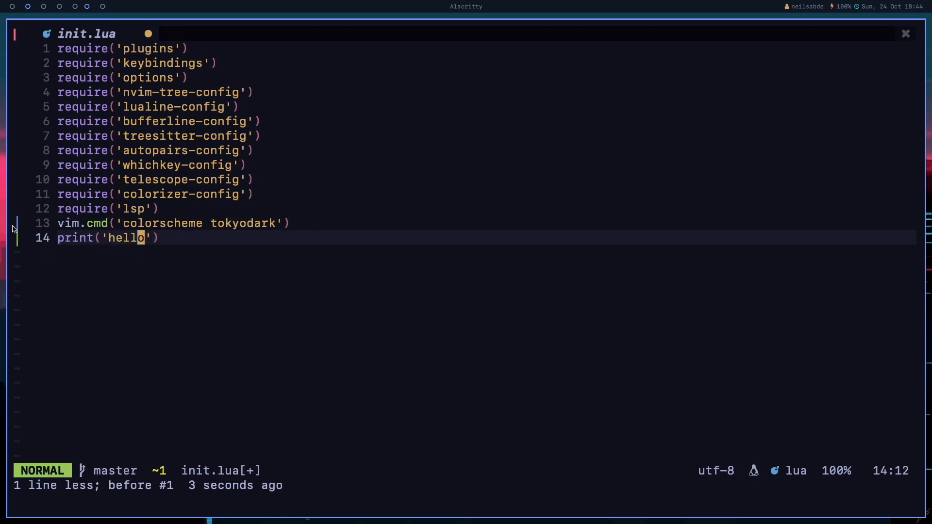
mouse_move(196, 241)
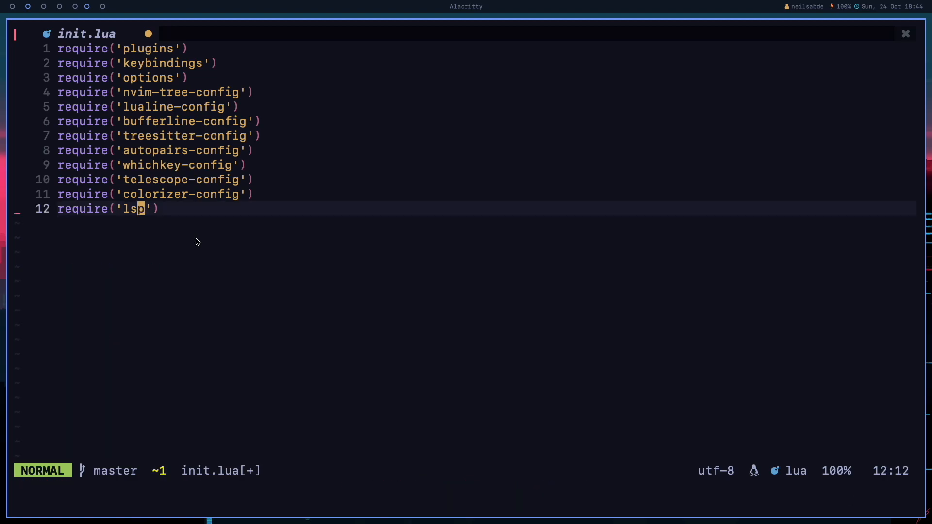
mouse_move(21, 217)
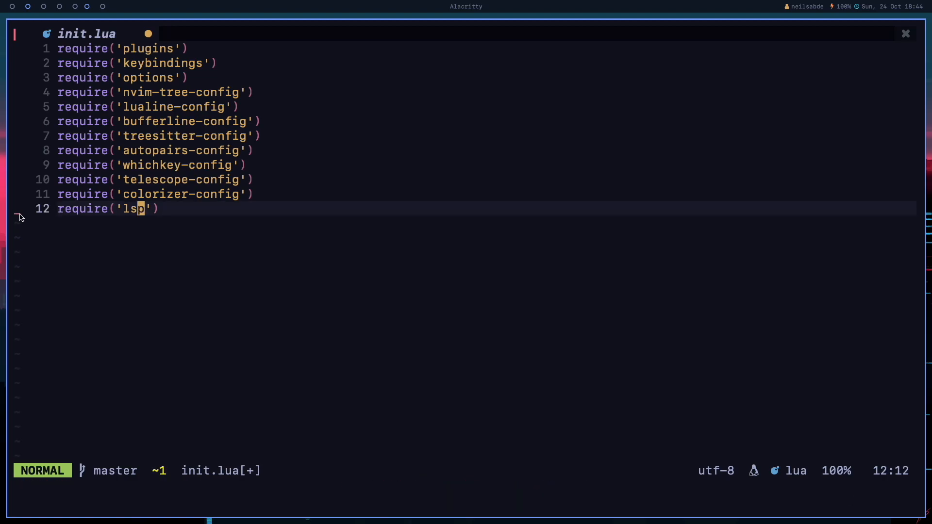
mouse_move(259, 198)
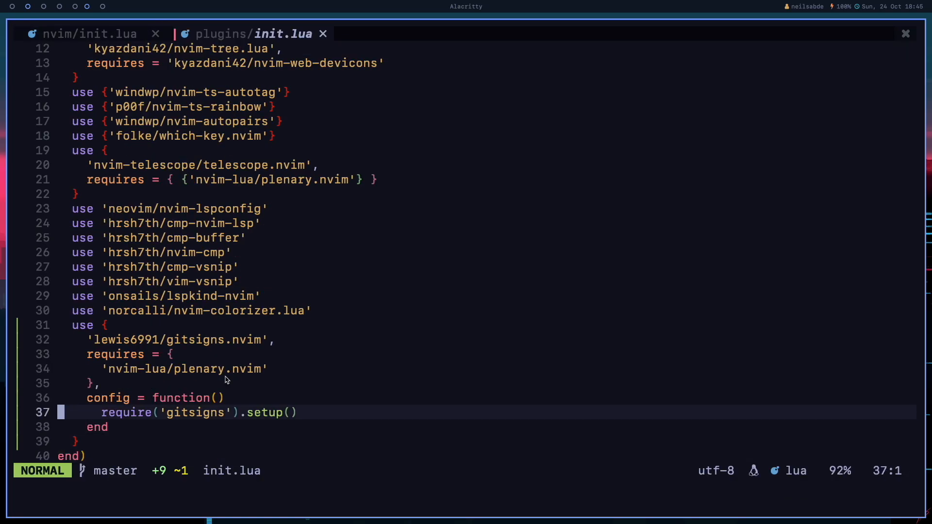
Set current_line_blame to true in the gitsigns setup call.
text(current_line_blame = false})
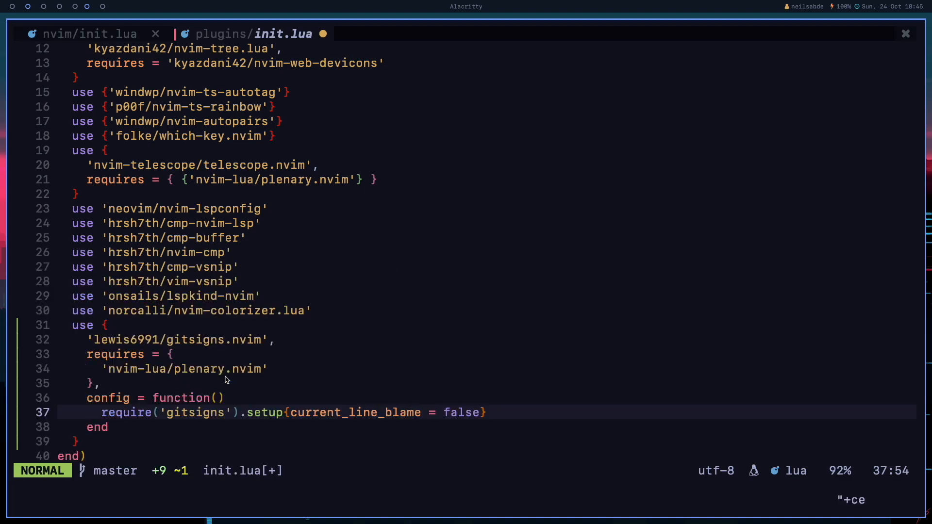
text(true)
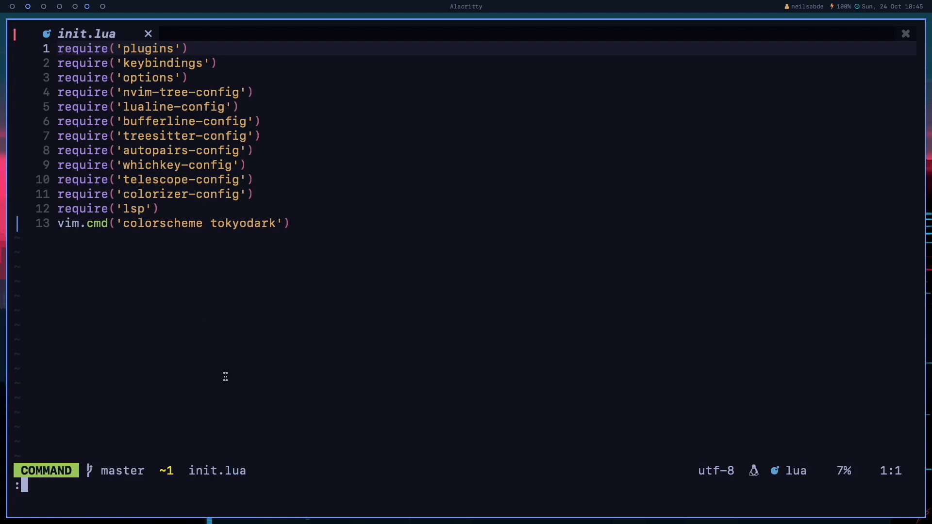
Run :PackerCompile to apply the inline blame setting.
text(PackerComp)
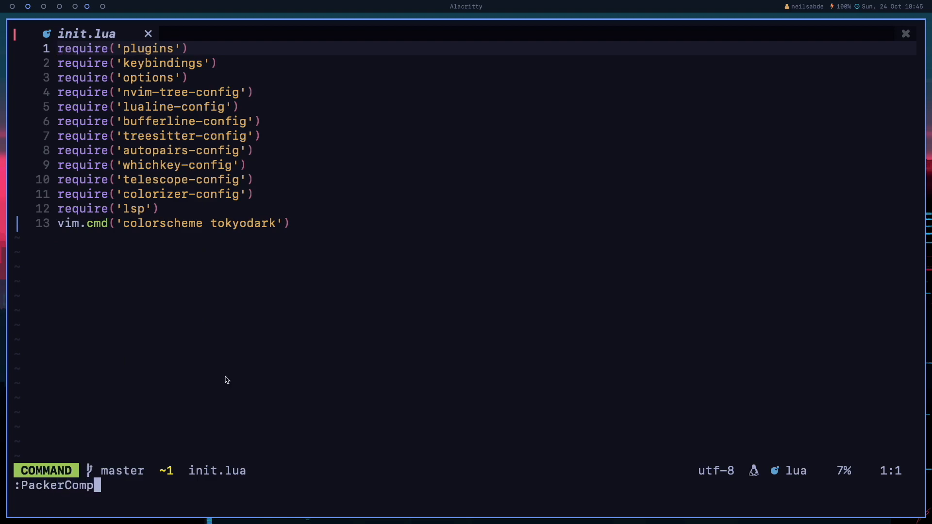
key(Return)
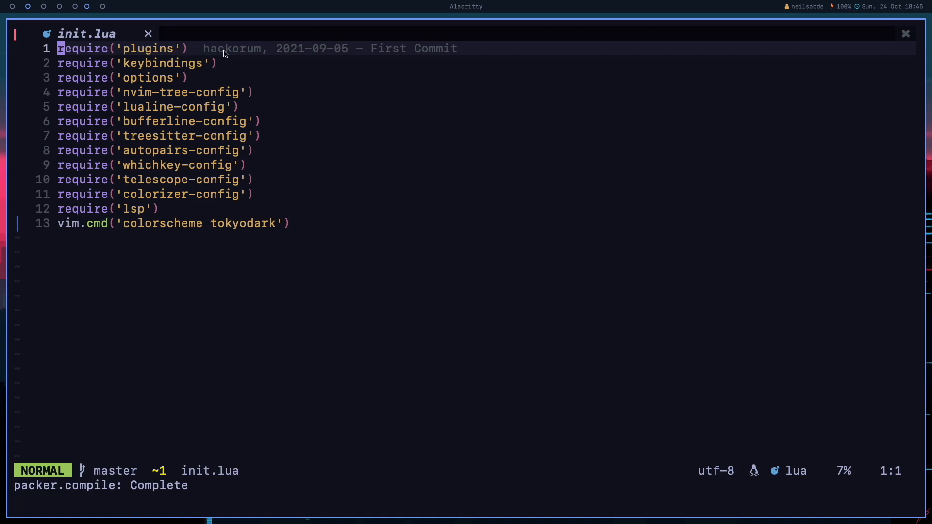
mouse_move(249, 53)
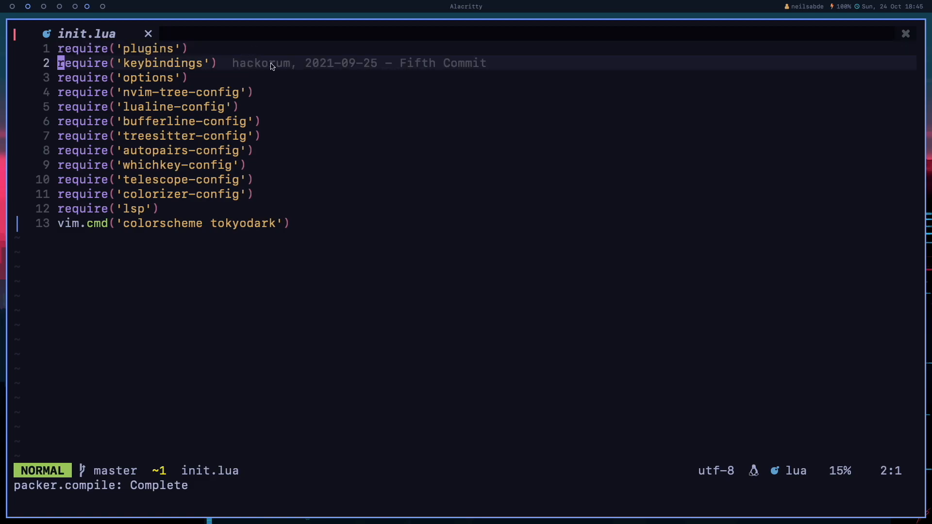
mouse_move(325, 122)
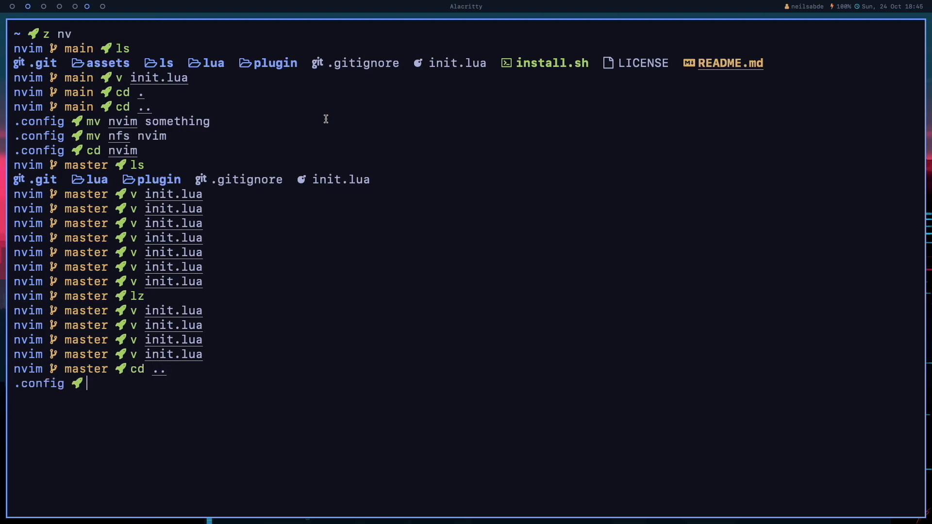
Run cd .. in the shell to return to .config.
text(cd ..)
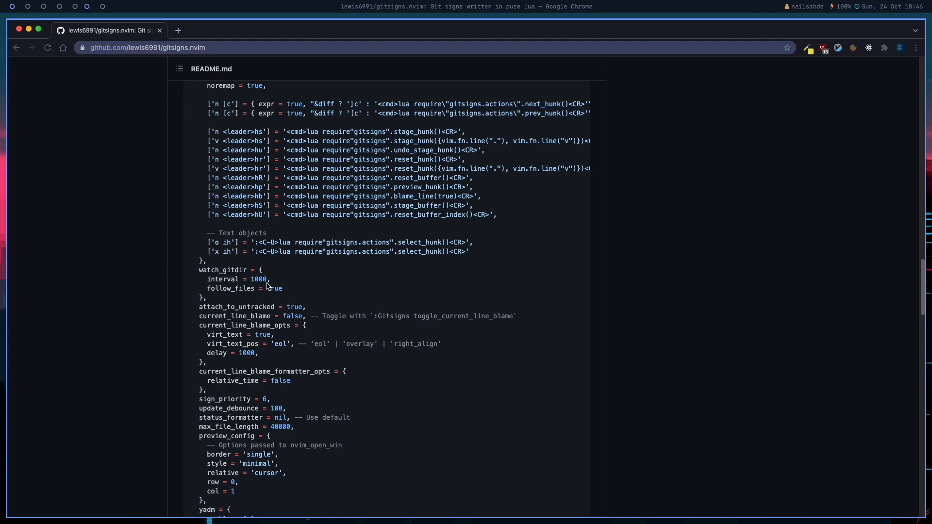
scroll(down, 3)
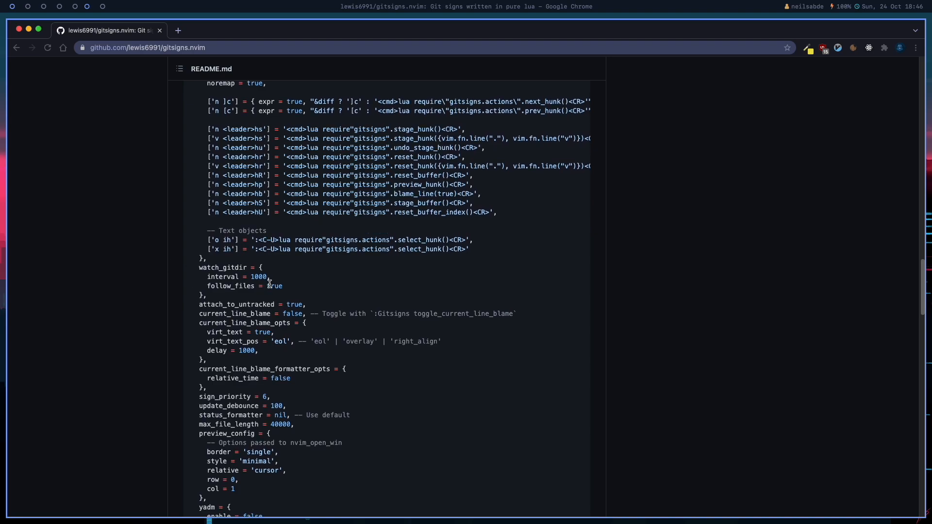
scroll(down, 3)
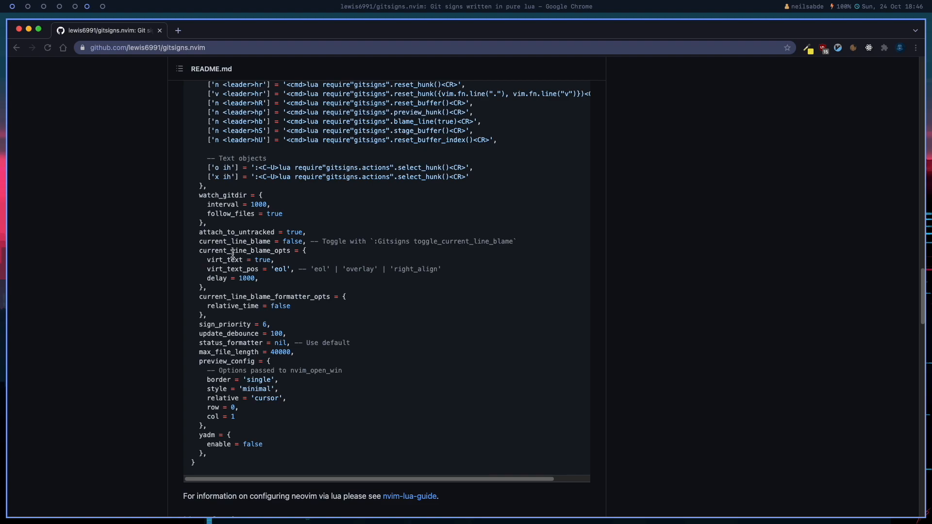
mouse_move(295, 265)
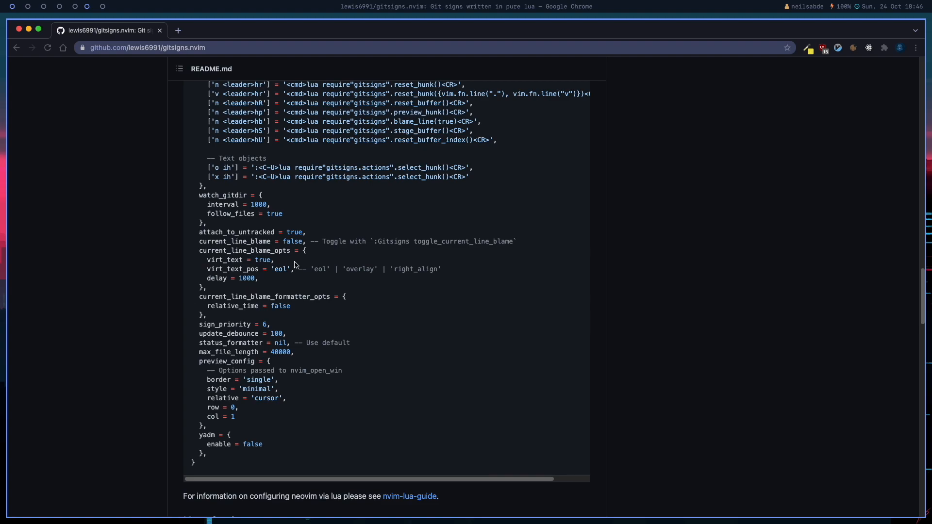
scroll(down, 3)
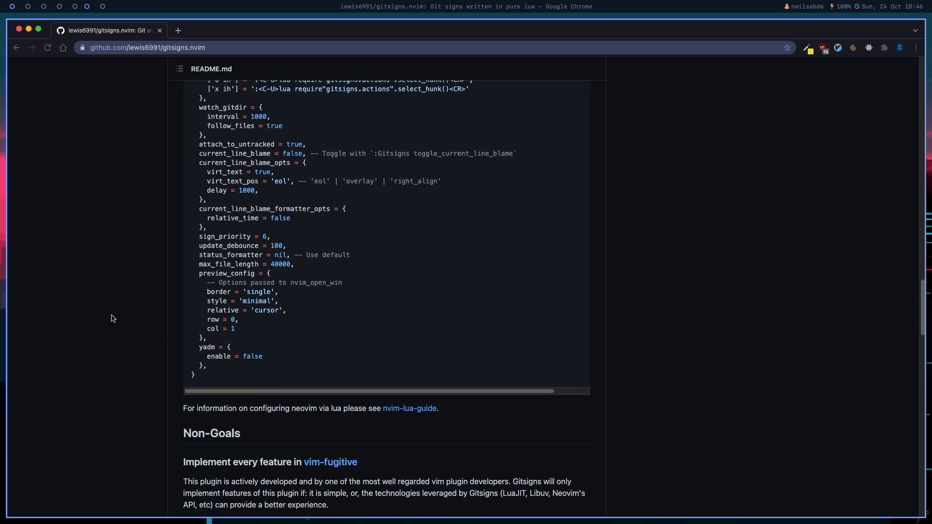
mouse_move(513, 331)
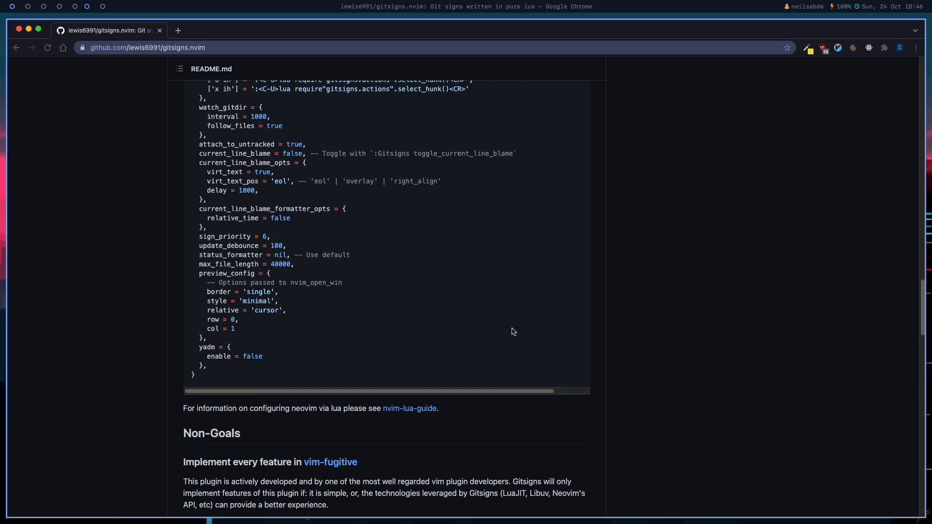